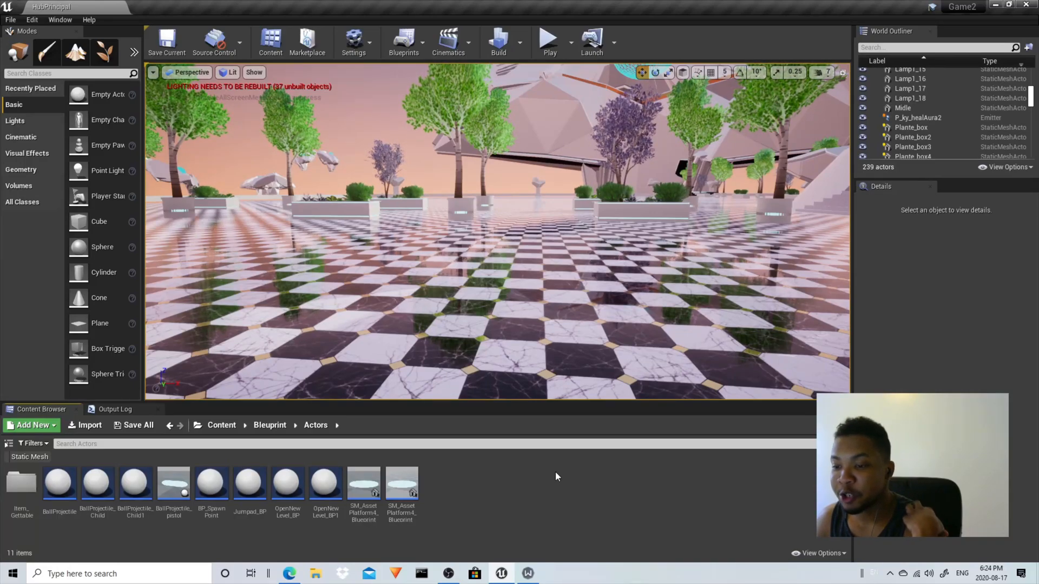
pyautogui.moveTo(483, 496)
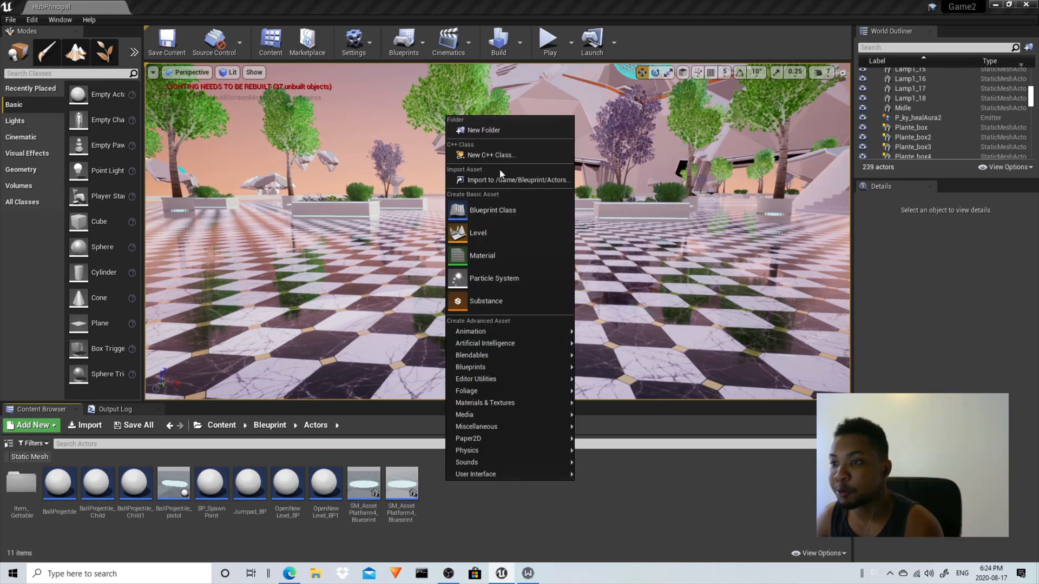
# Step: Create a new Actor blueprint class named Object_Parent in the Actors folder
pyautogui.click(492, 210)
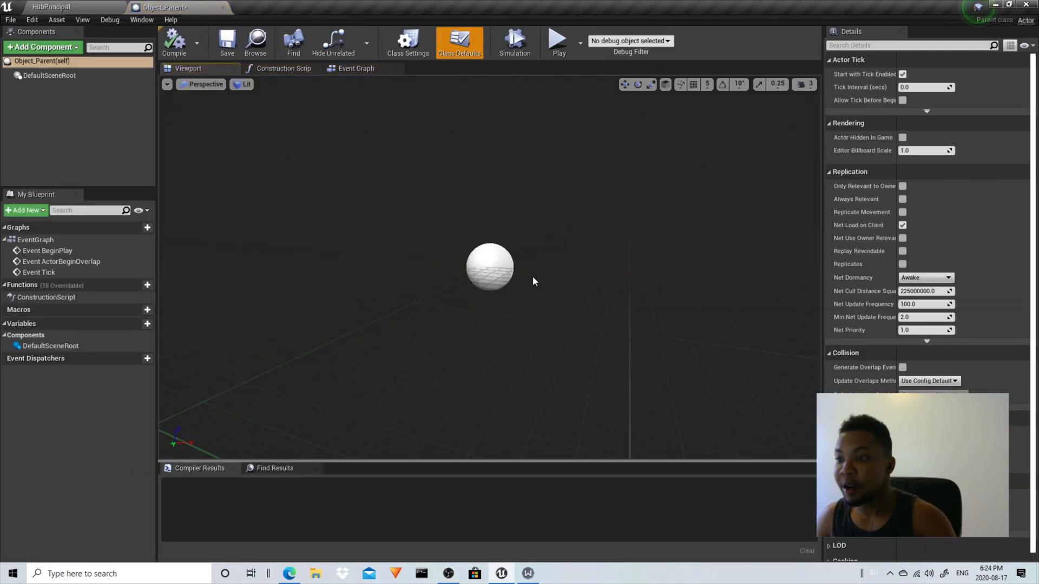
pyautogui.moveTo(42, 47)
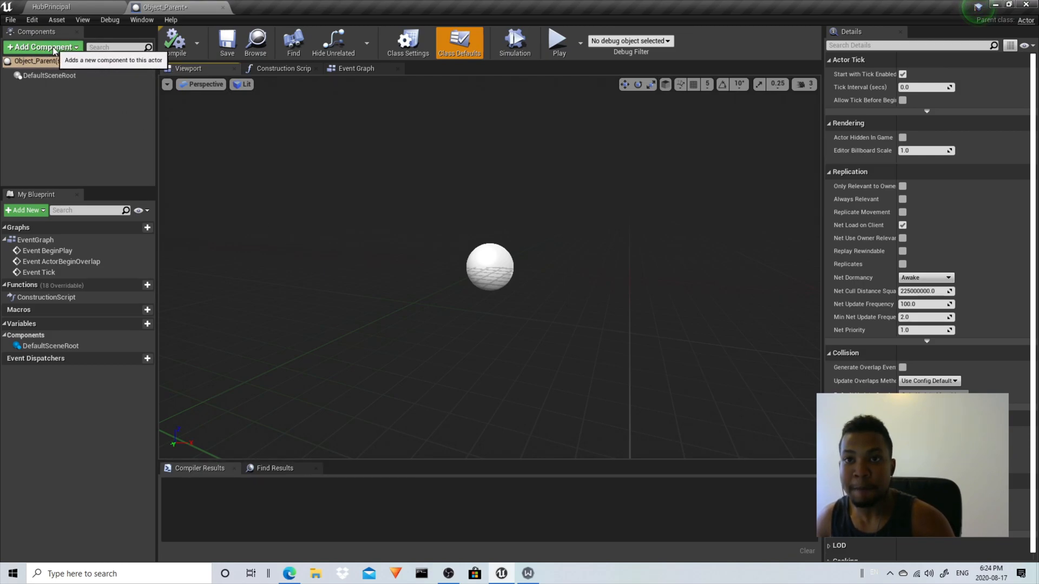
# Step: Add a StaticMesh component using the cube mesh tilted about -45° in X, then save
pyautogui.click(41, 47)
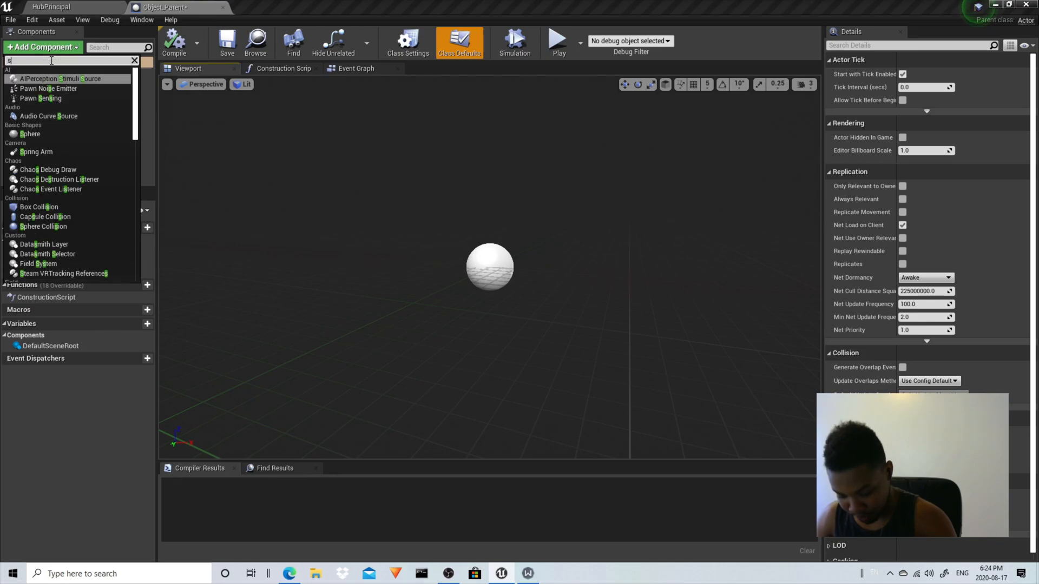
pyautogui.write('ta')
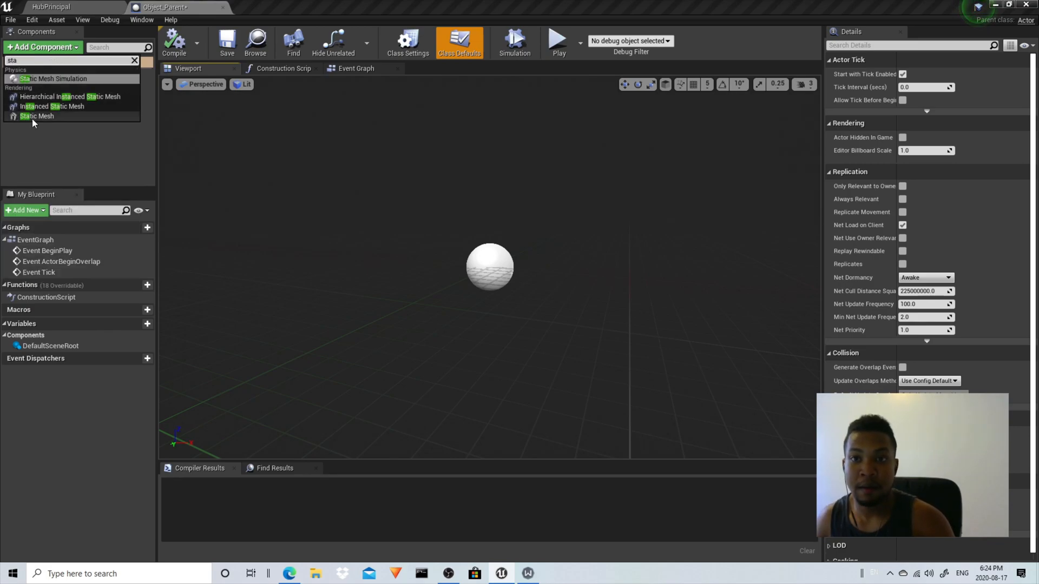
pyautogui.click(37, 116)
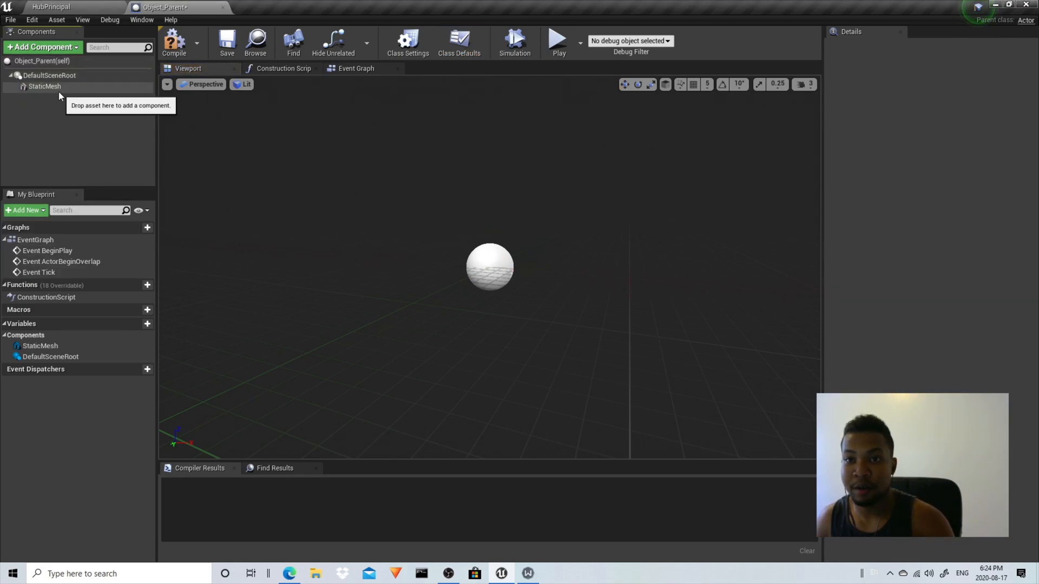
pyautogui.click(44, 86)
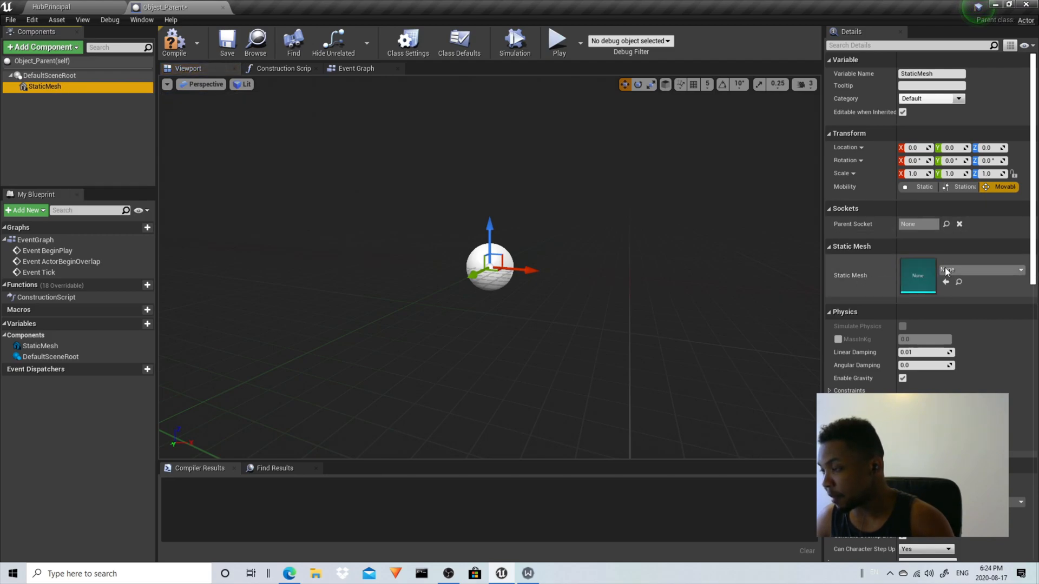
pyautogui.click(980, 272)
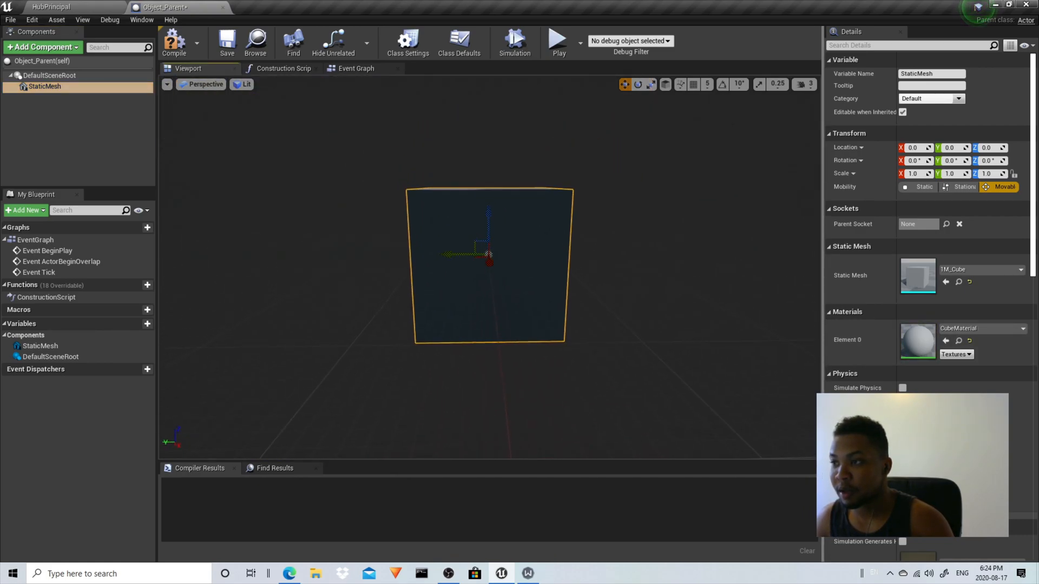
pyautogui.click(638, 85)
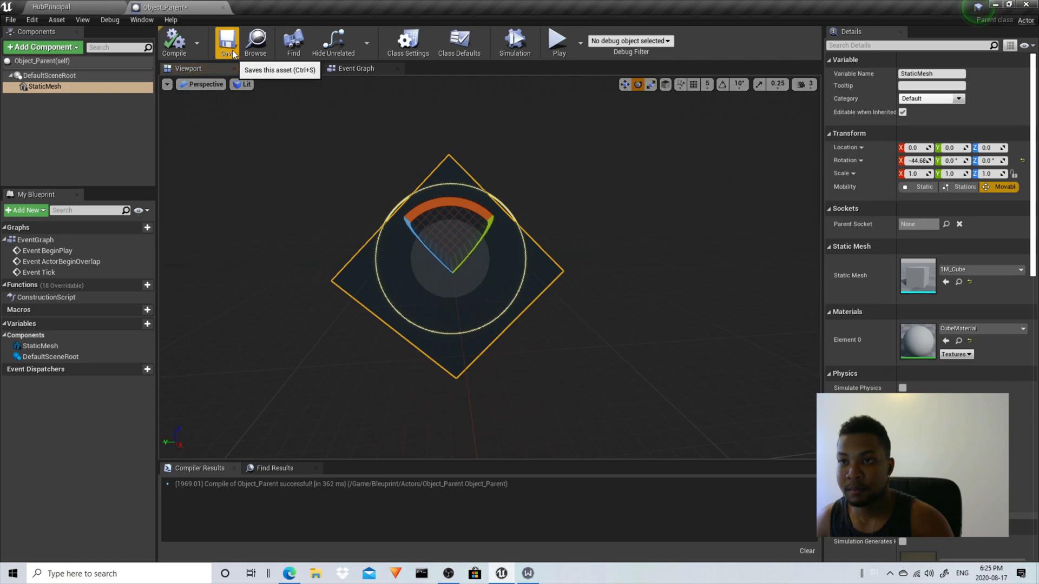
pyautogui.click(226, 41)
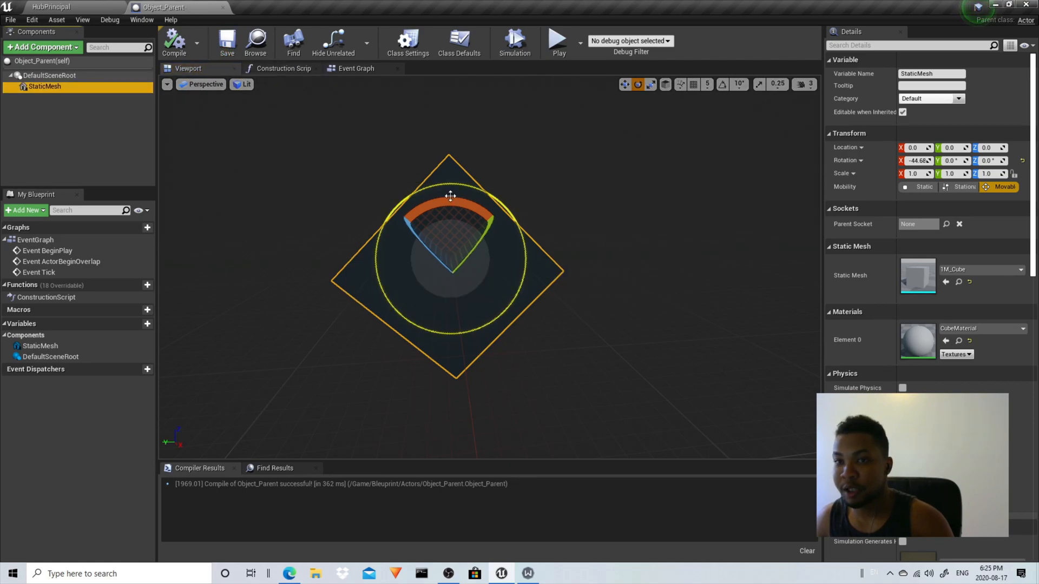
# Step: Add a RotatingMovement component with Rotation Rate Z at 180 and save the blueprint
pyautogui.click(42, 47)
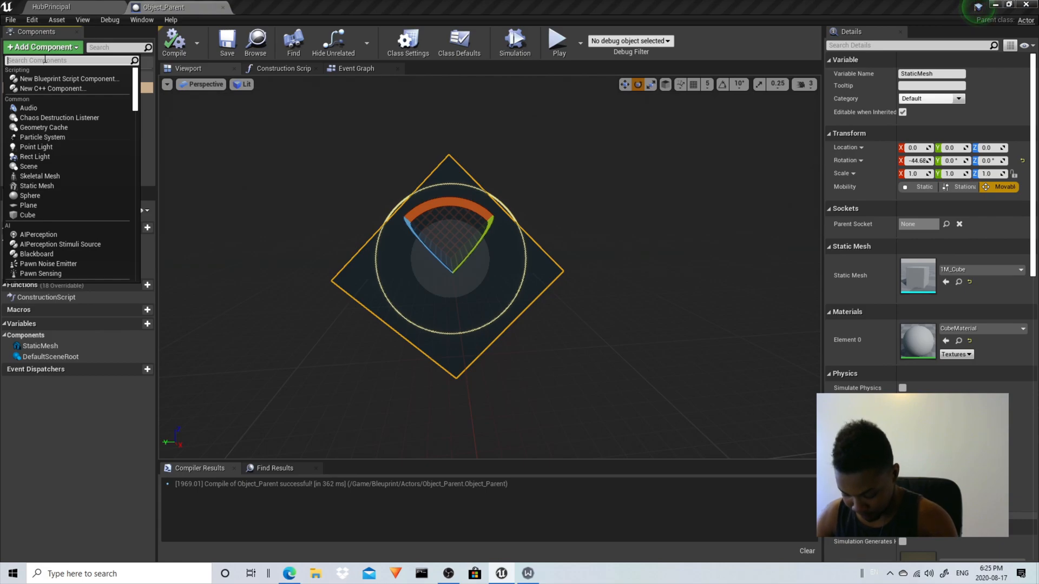
pyautogui.write('ro')
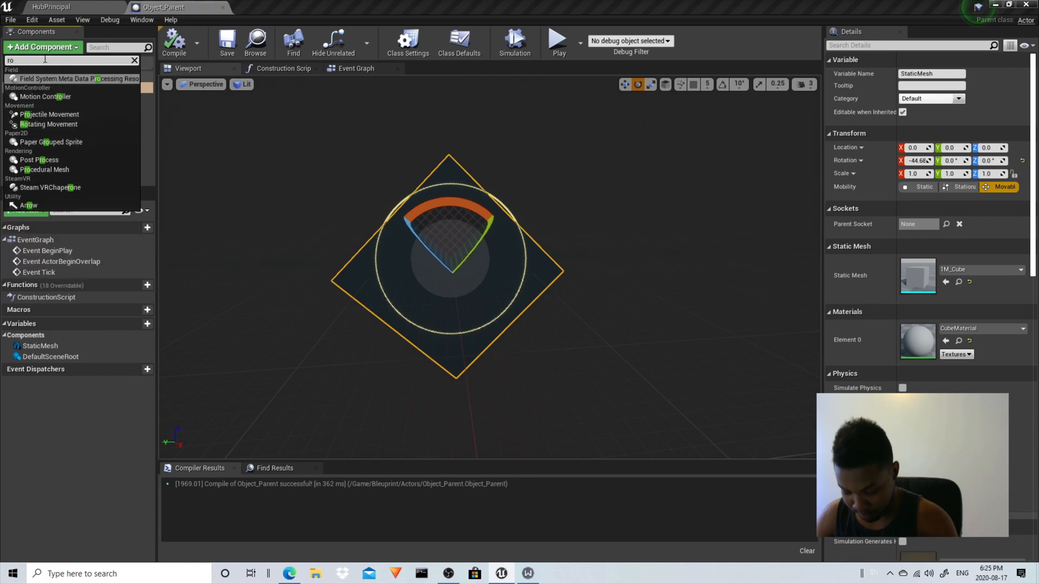
pyautogui.click(48, 124)
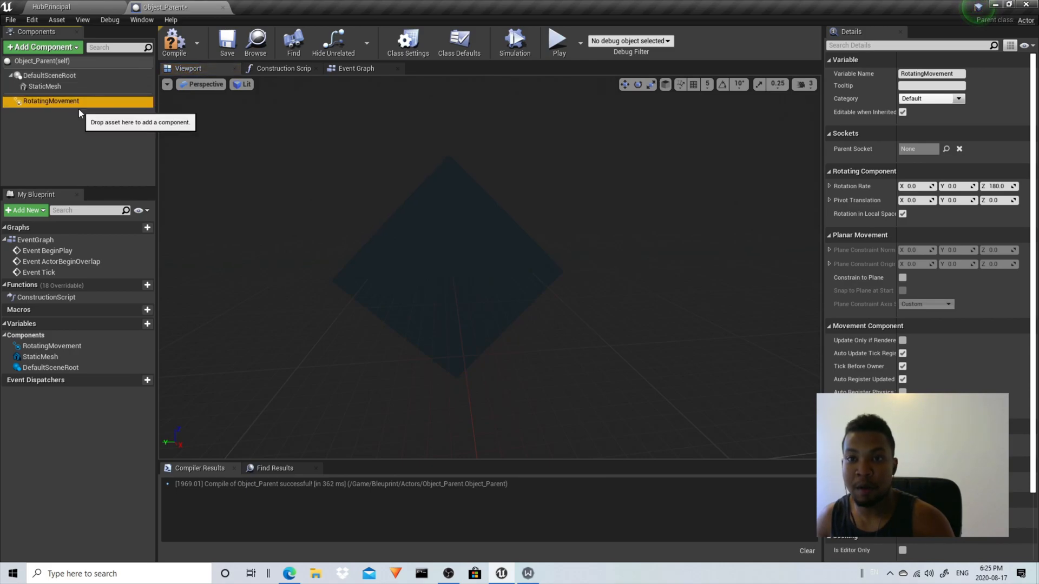
pyautogui.doubleClick(51, 101)
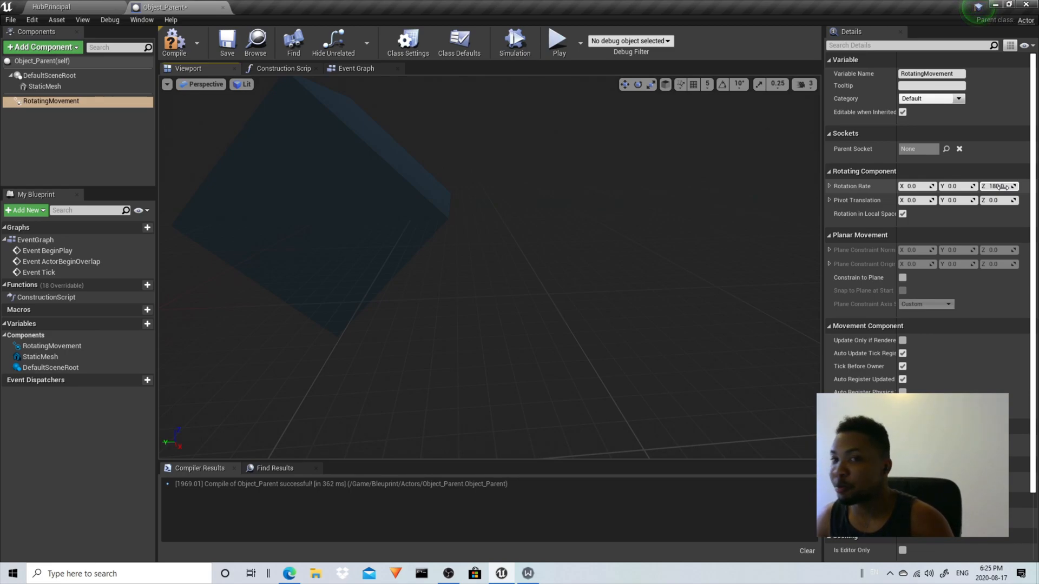
pyautogui.click(226, 41)
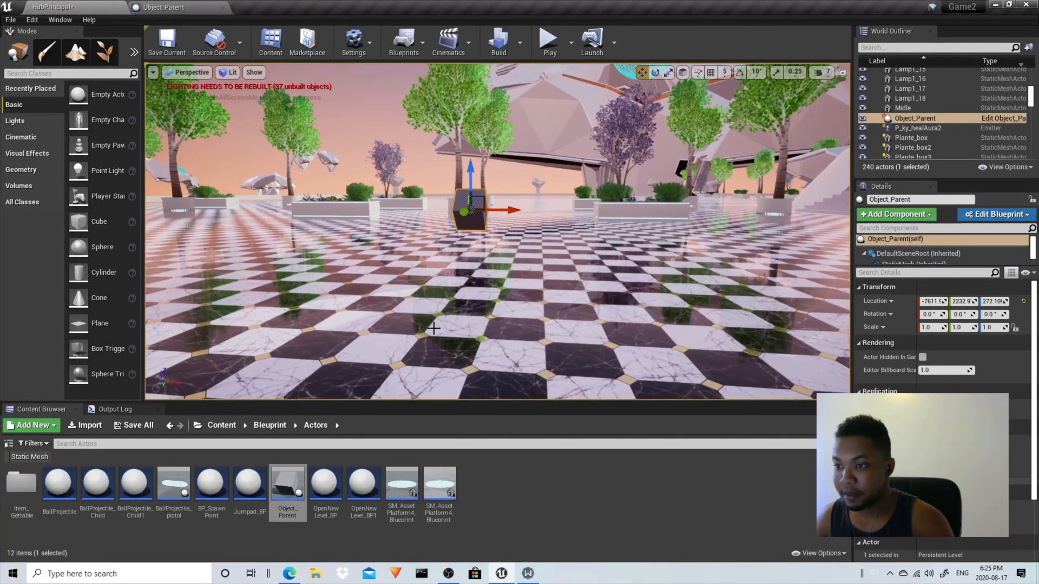
# Step: Drop Object_Parent into the viewport and start a play session to watch it spin
pyautogui.click(471, 205)
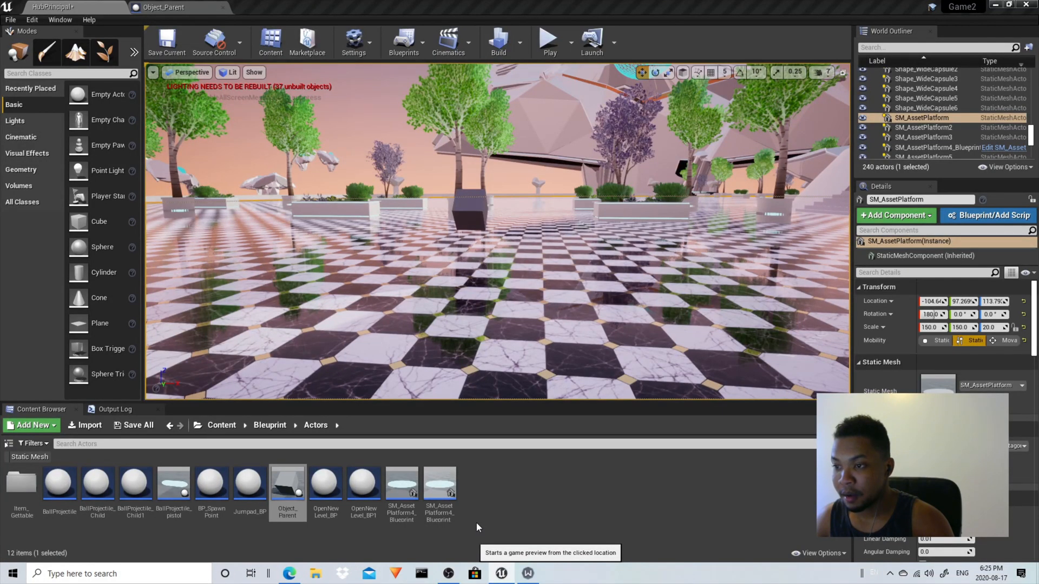
pyautogui.click(550, 40)
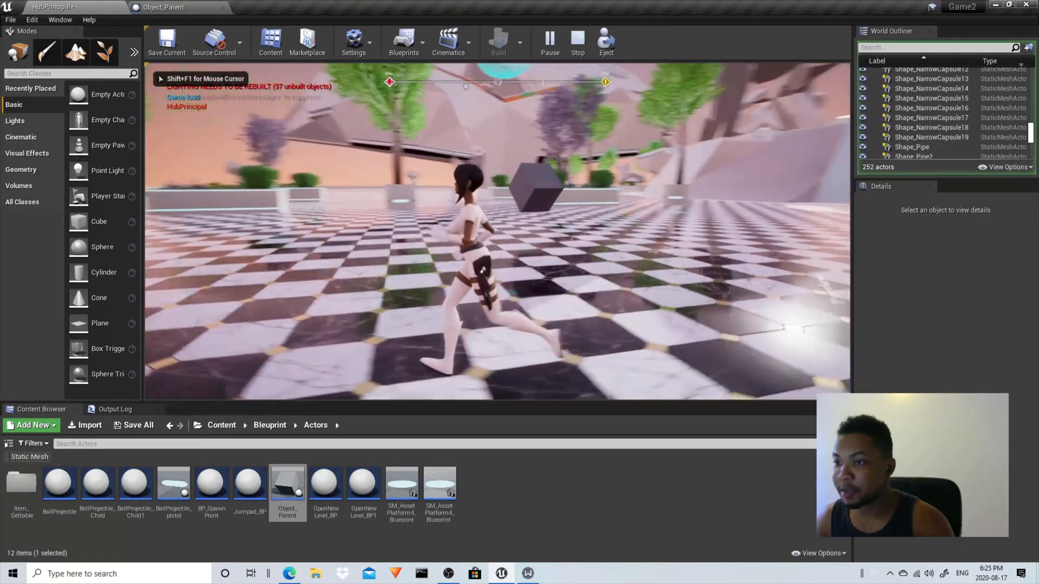